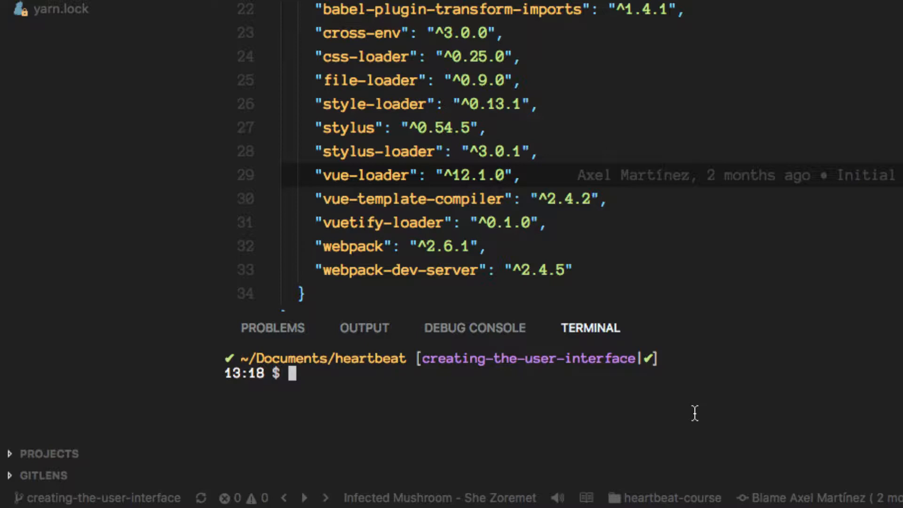
Check out master and merge the user-interface branch into it
type("gi t")
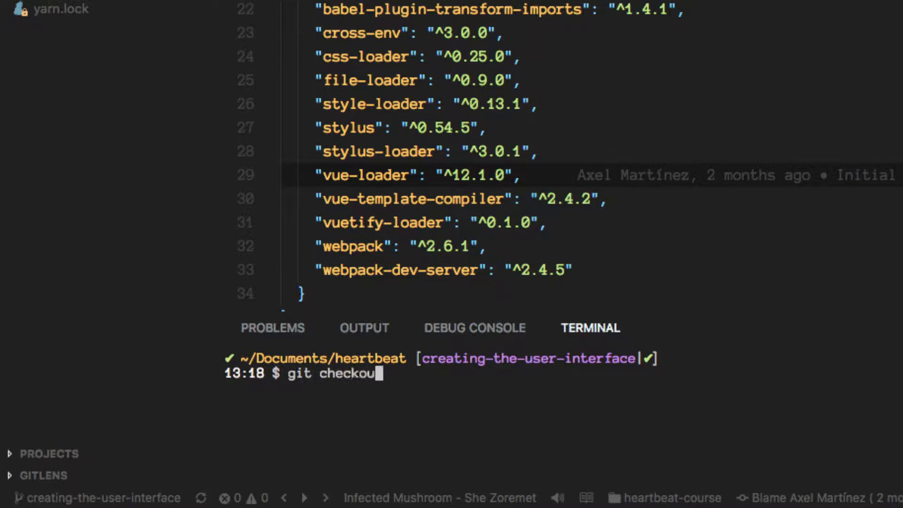
key("Return")
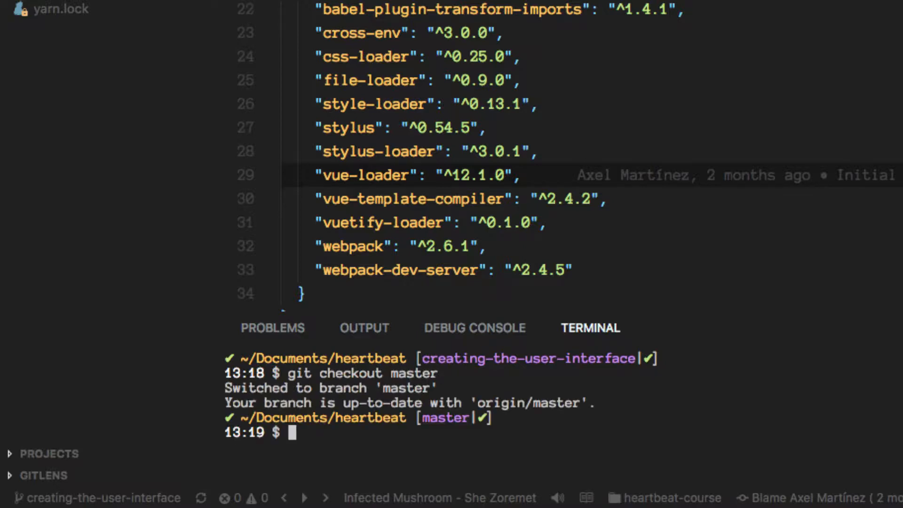
type("git")
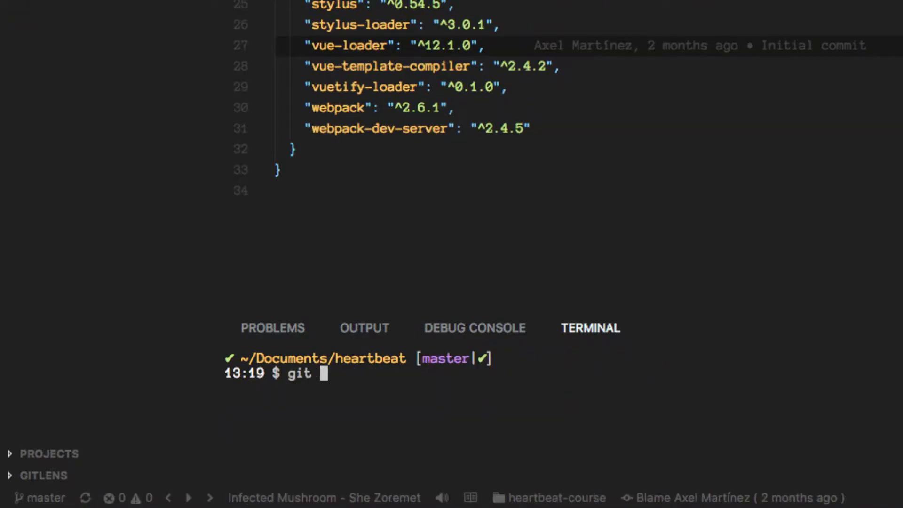
type("merge")
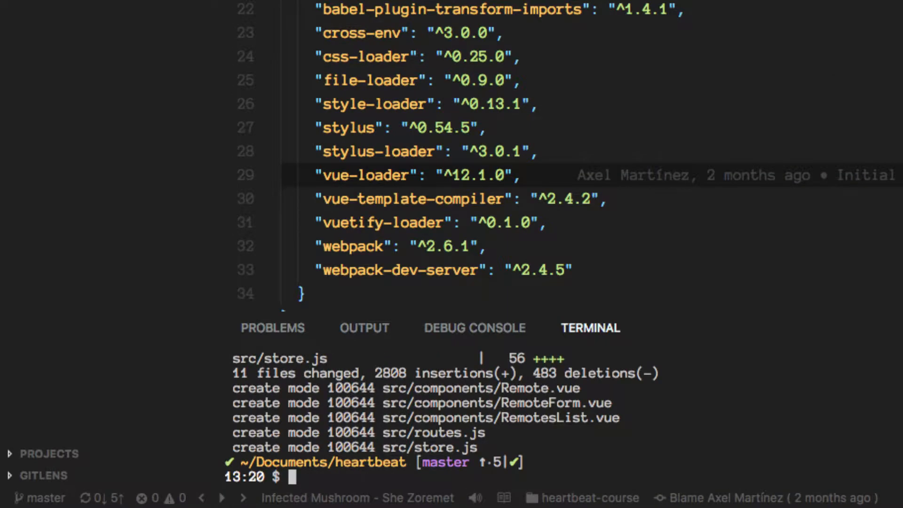
type("git")
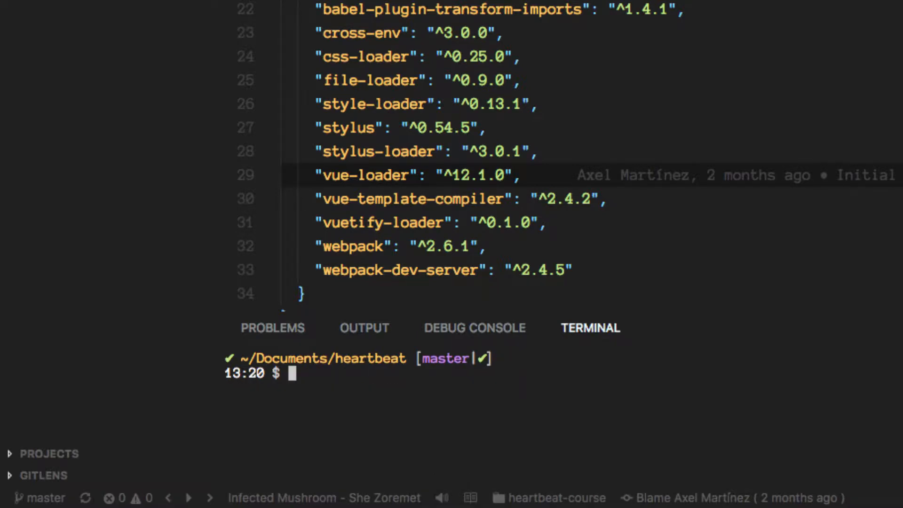
Create and check out the adding-nwjs branch with git checkout -b, then clear the terminal
type("git checkout")
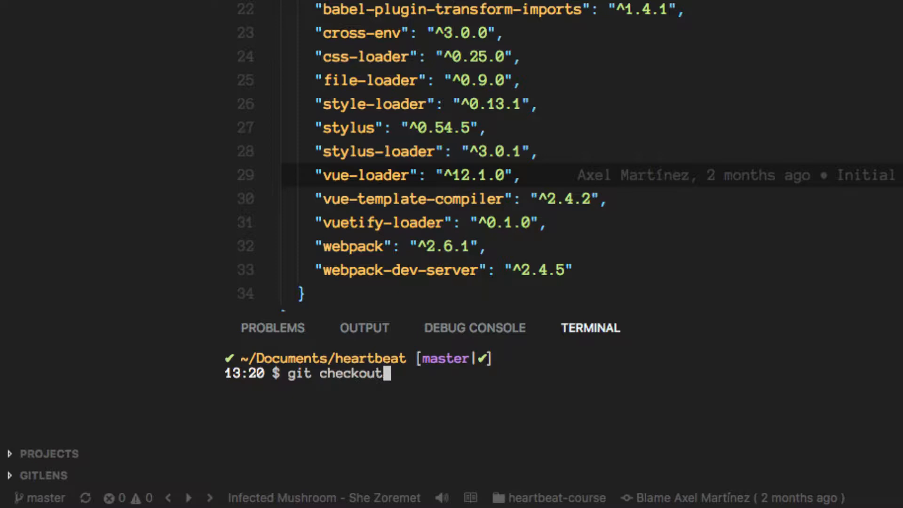
type("-b")
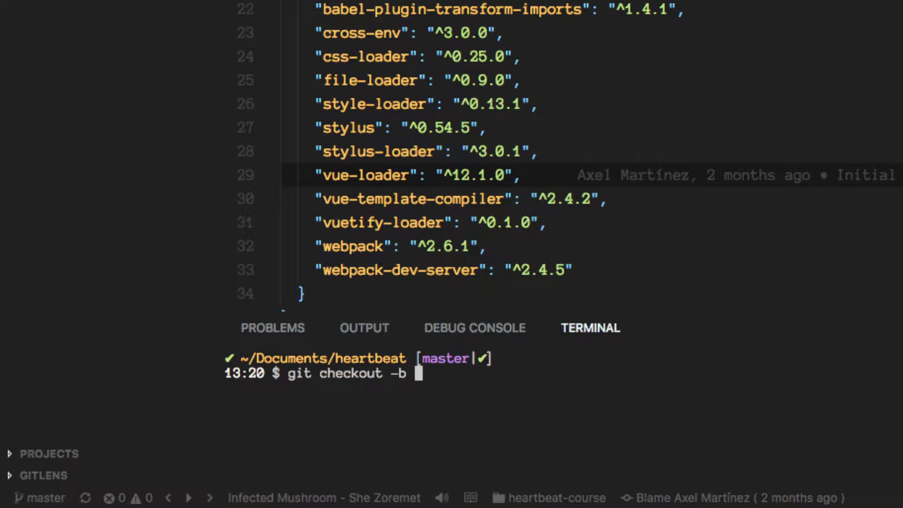
type("adding")
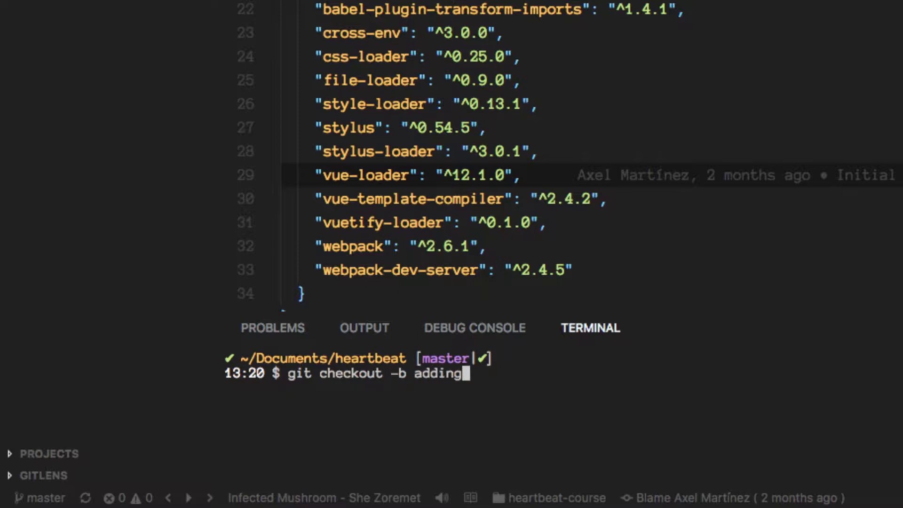
type("-nwjs")
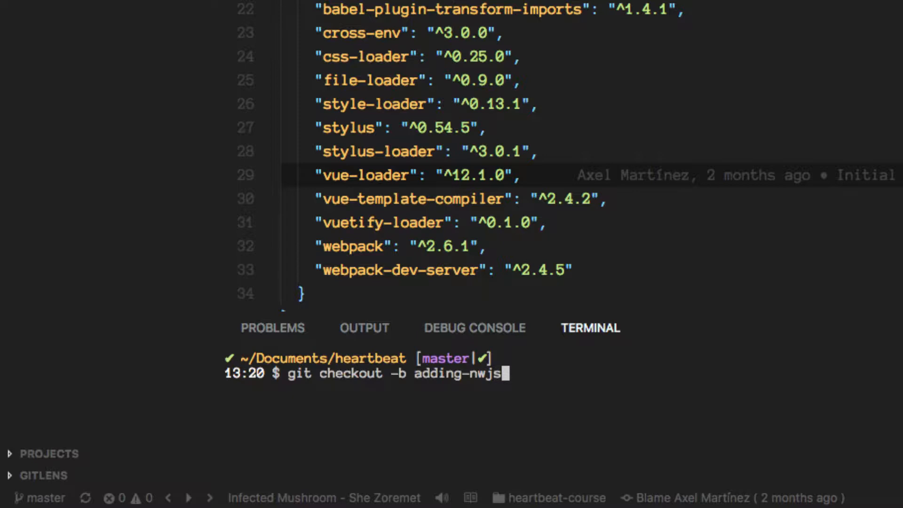
key("Return")
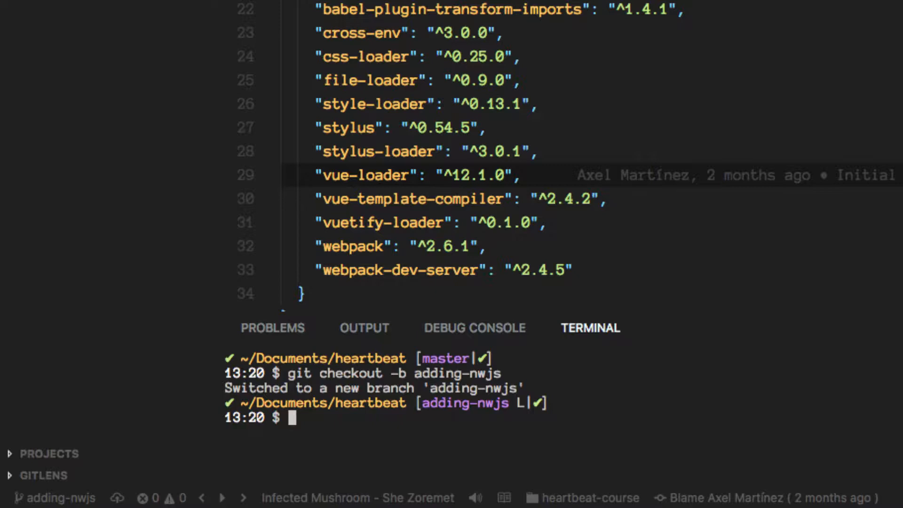
key("ctrl+l")
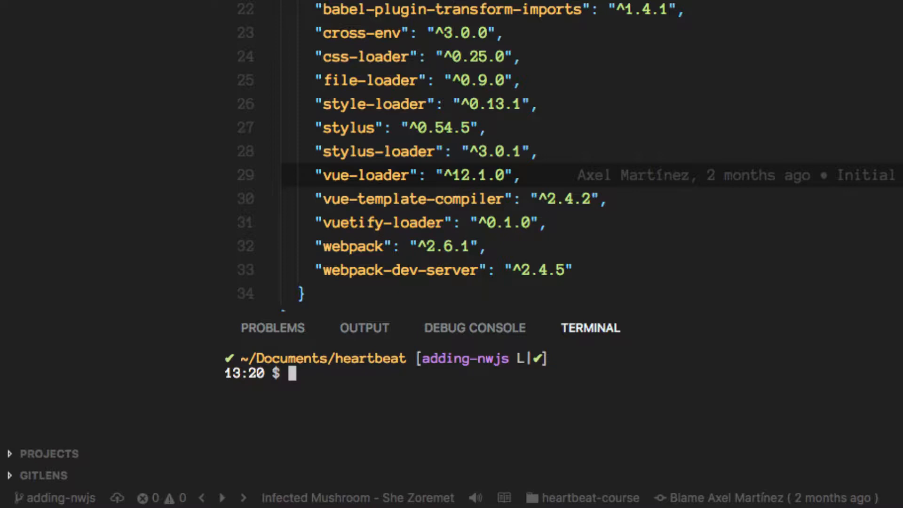
Run npm i nwjs-builder-phoenix -D to add it as a dev dependency
type("npm")
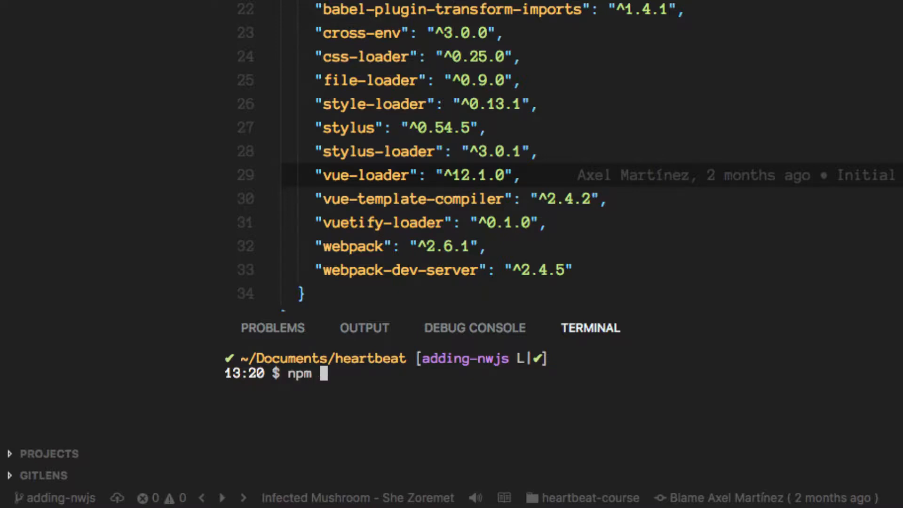
type("i n")
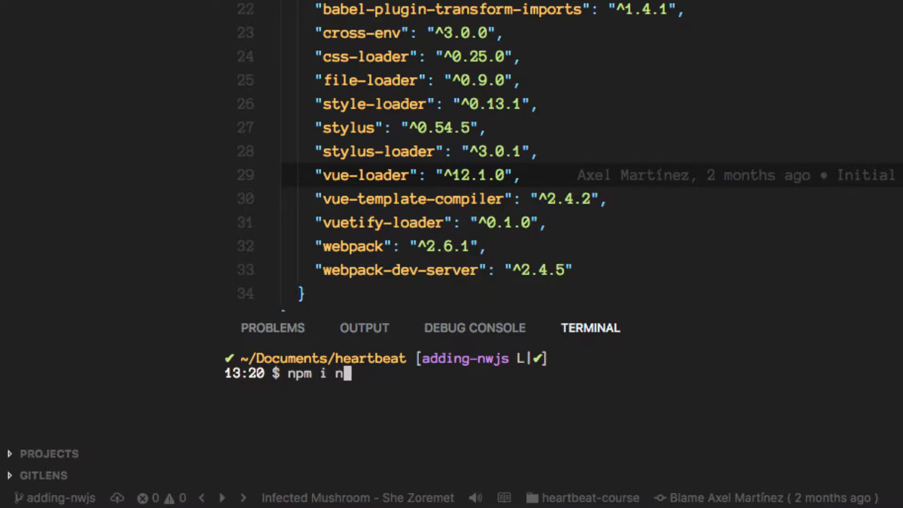
type("wjs-")
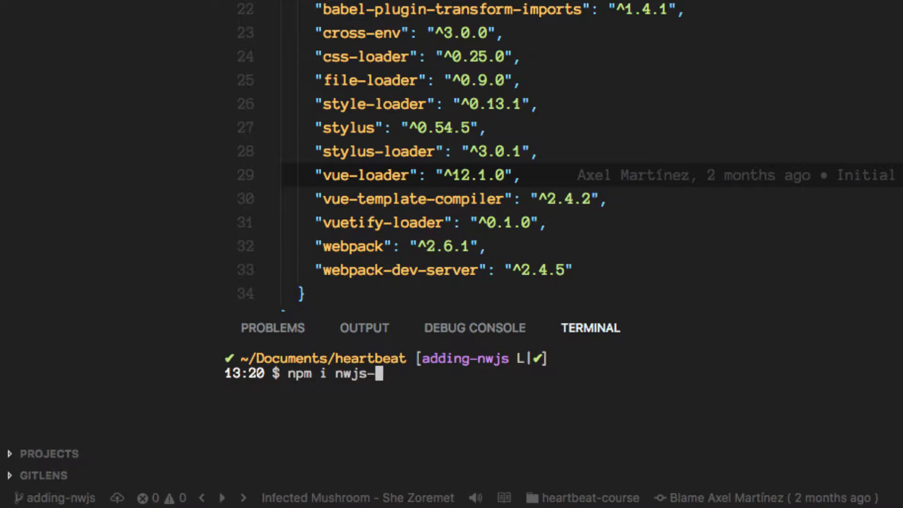
type("builder-phoe")
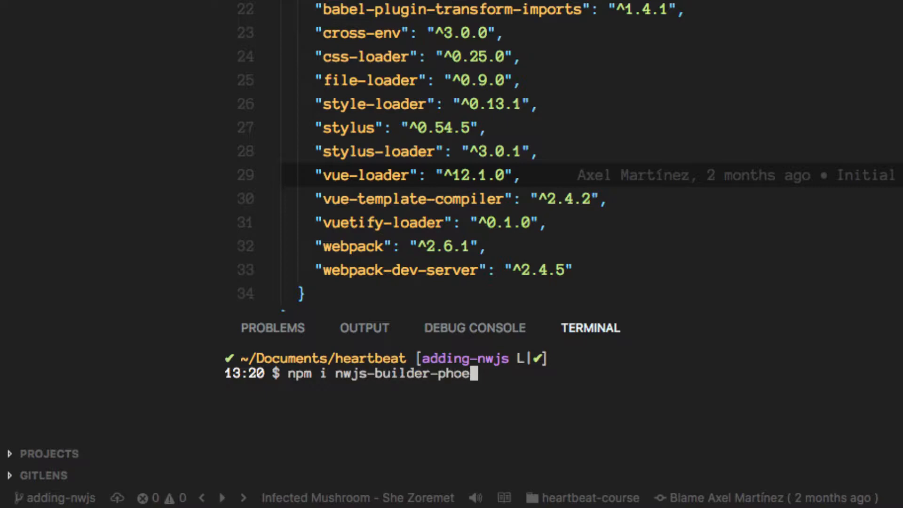
type("nix -D")
type("\"")
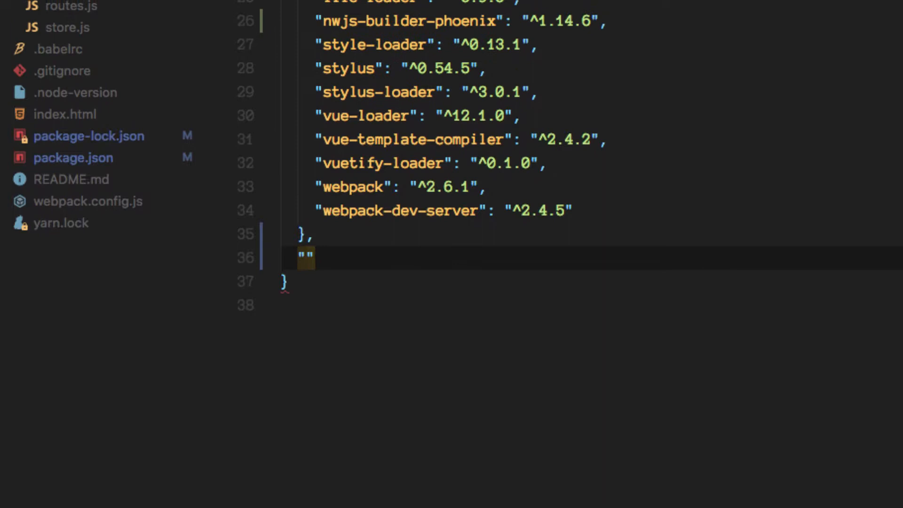
Add "build": { "nwVersion": "0.24.0" }, to package.json after devDependencies
type("build\":")
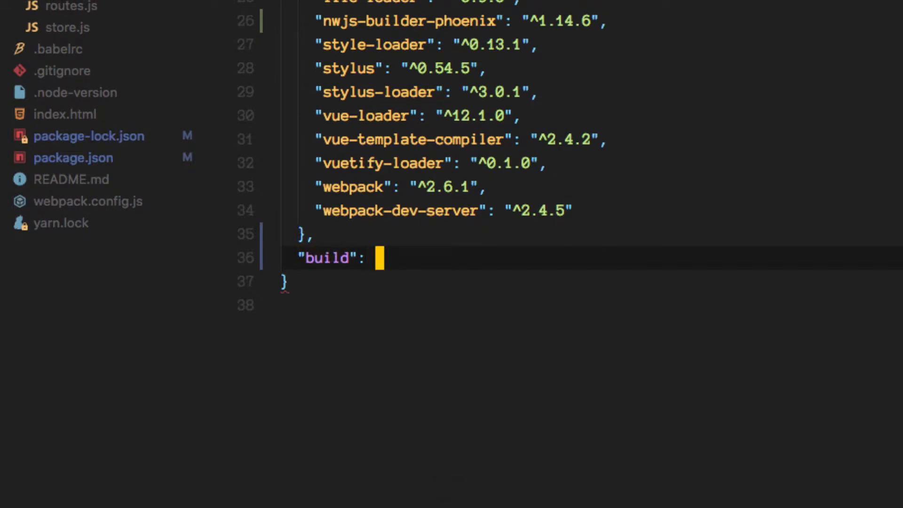
type("{")
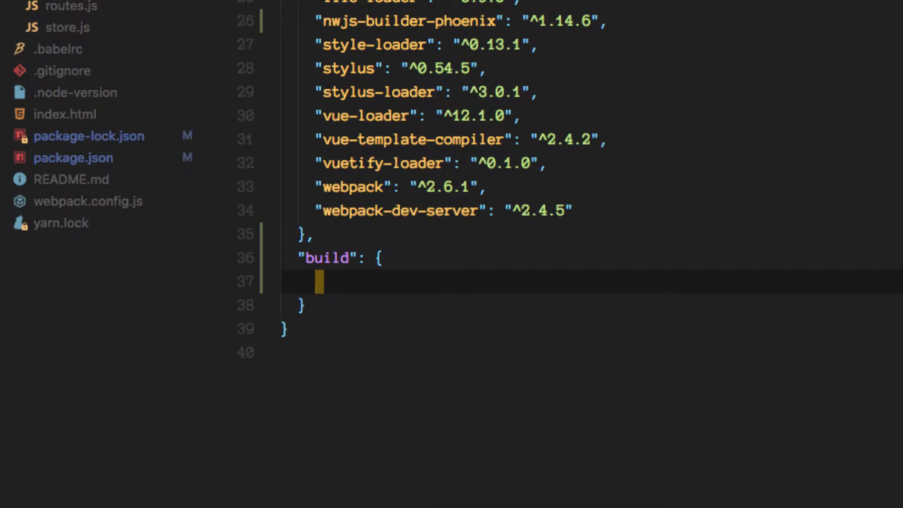
type("\"nw\"")
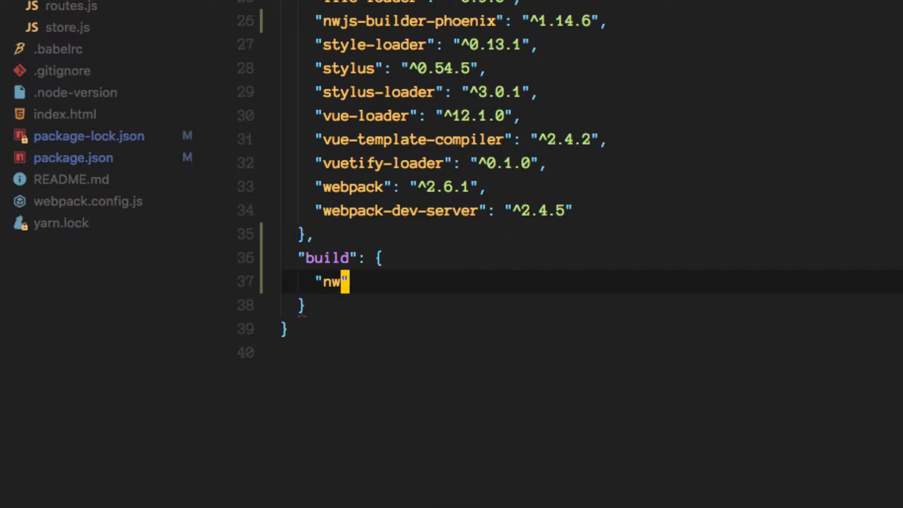
type("Version\":")
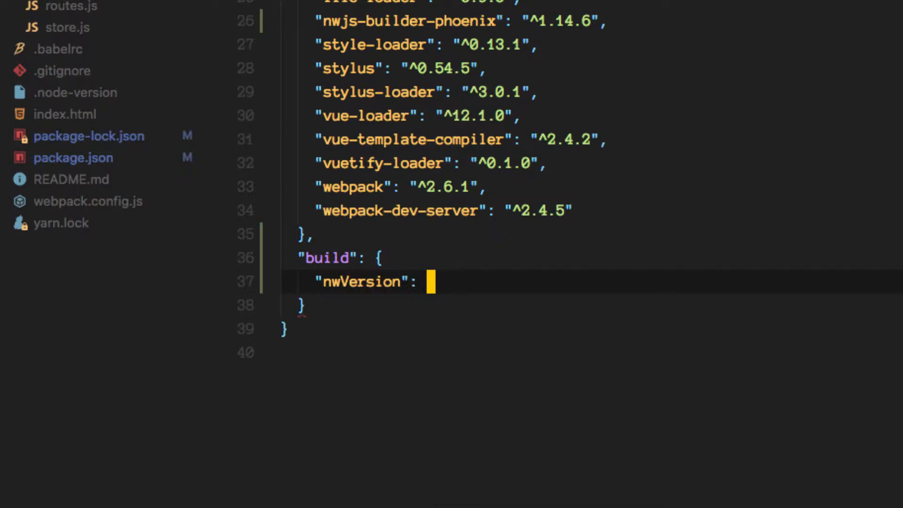
type("\"\"")
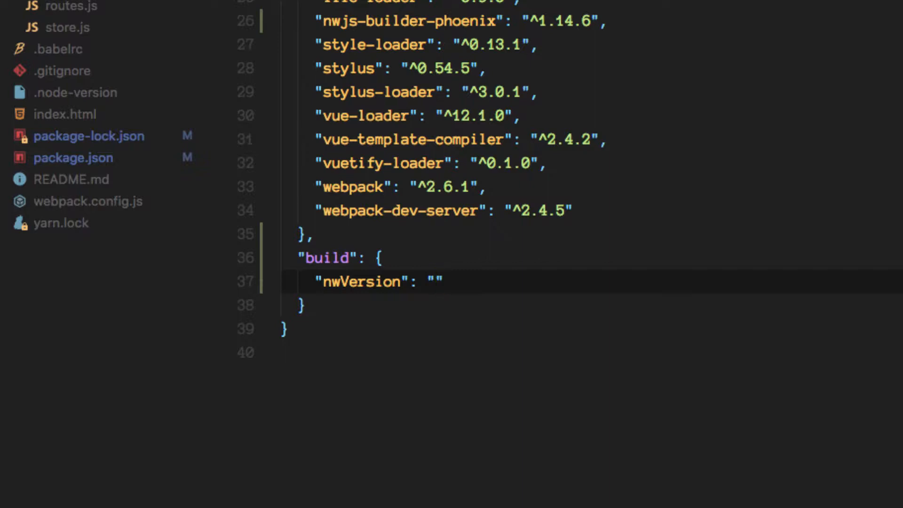
type("0.24.0")
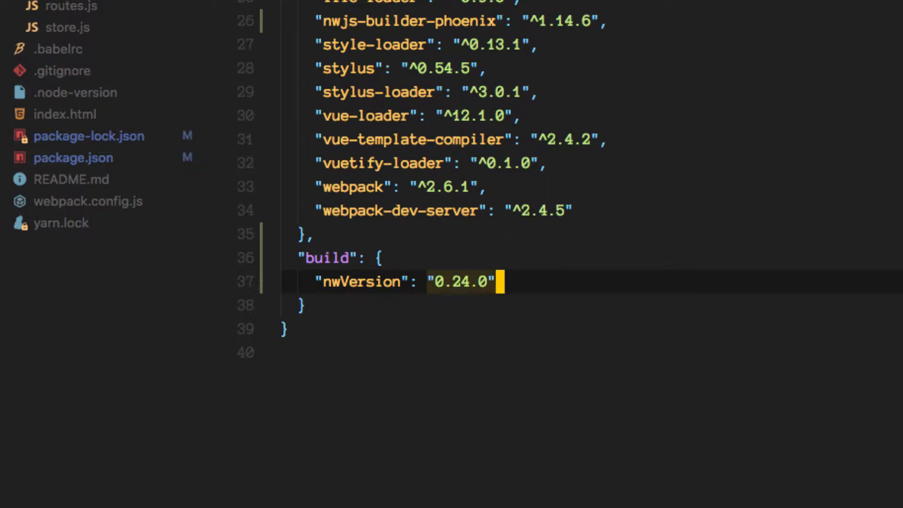
type(",")
type("\"\"")
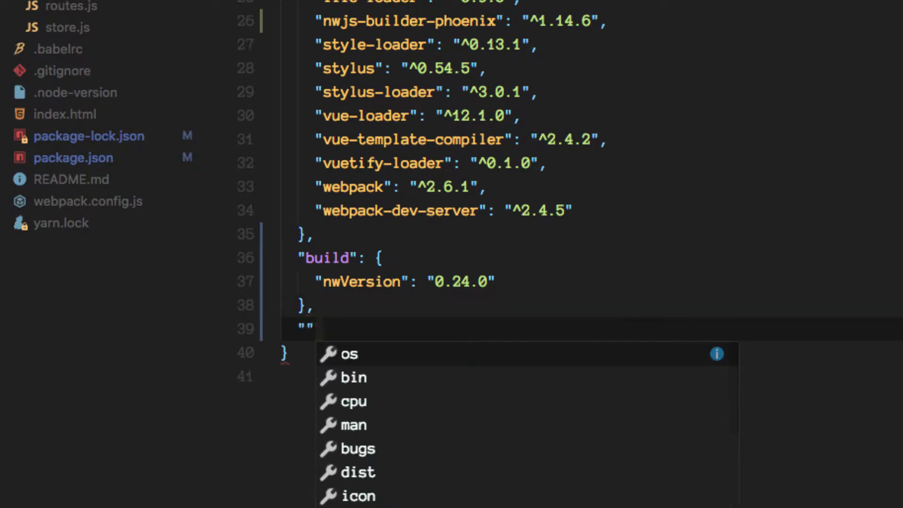
Add "main": "index.html" after the build block in package.json
key("Escape")
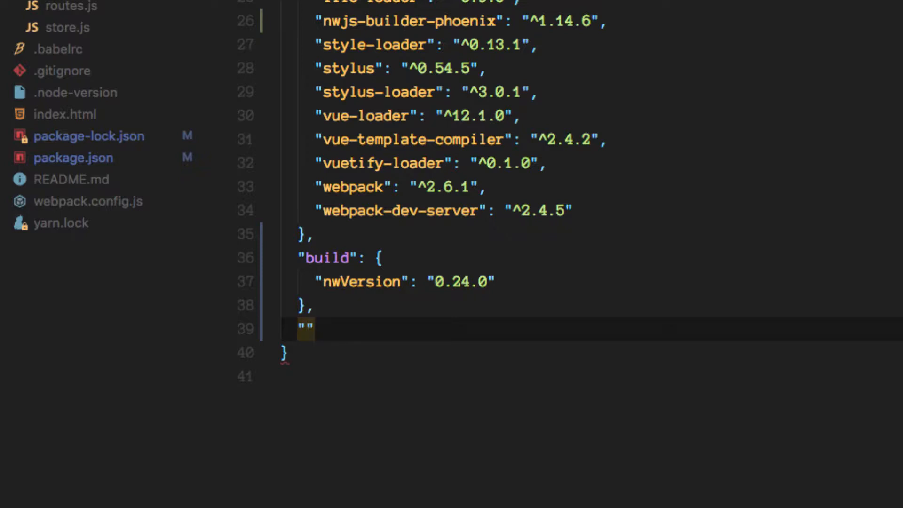
type("main")
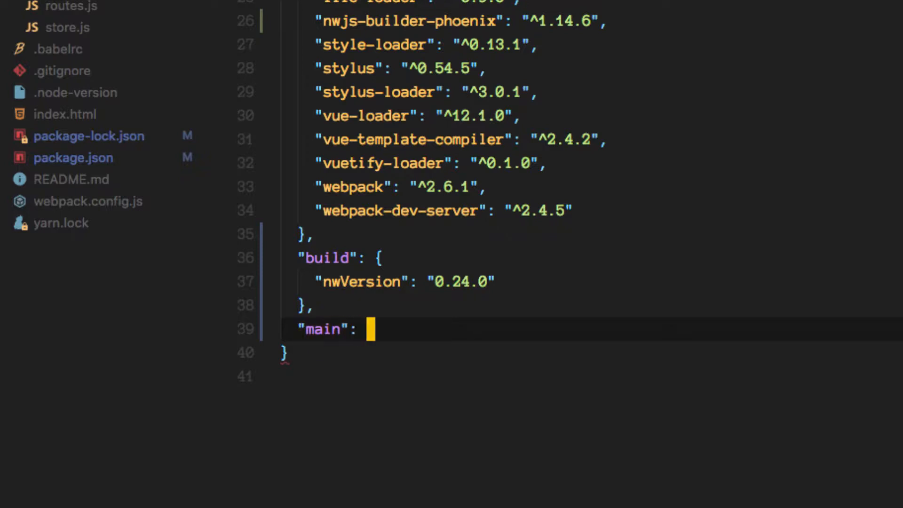
type("\"")
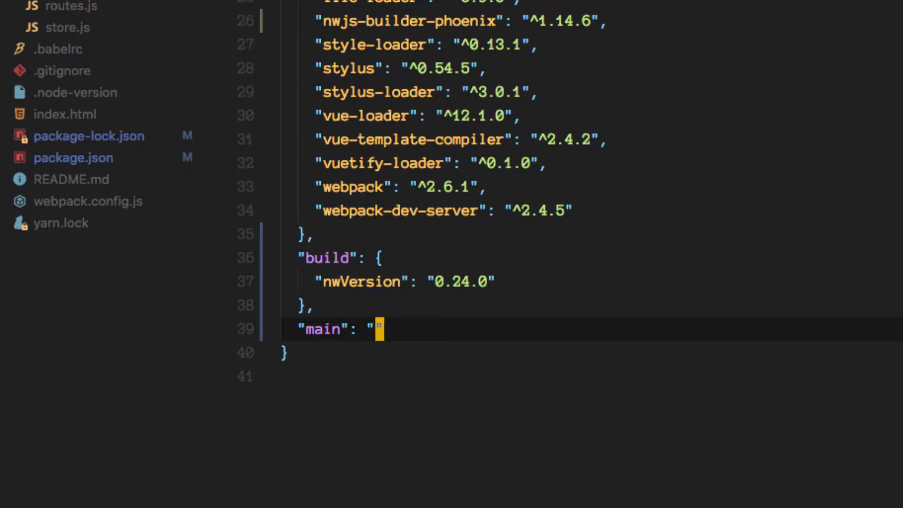
type("in")
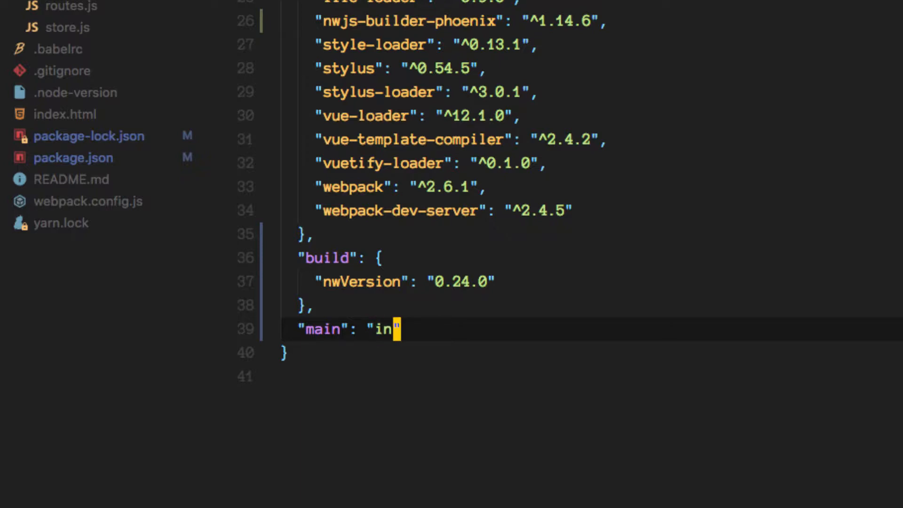
type("dex.html")
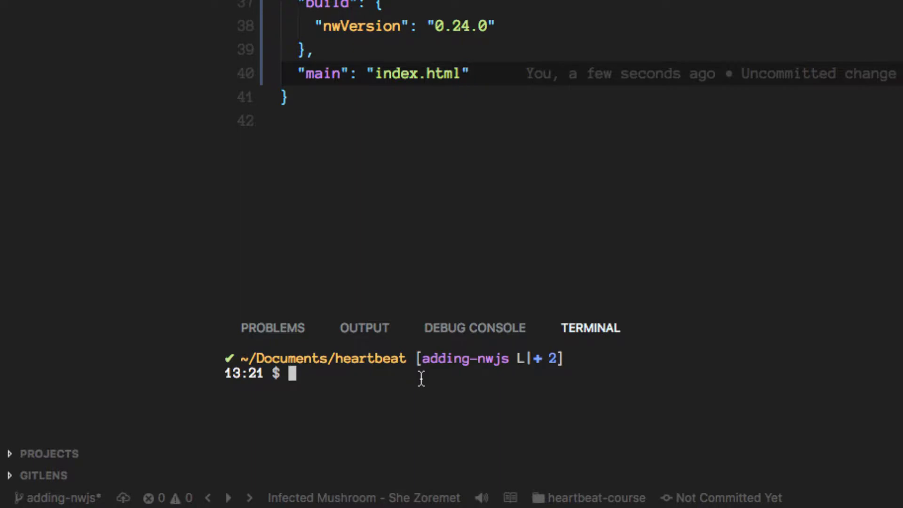
Run ./node_modules/.bin/run . to download NW.js 0.24.0 and launch the app
type("./node_modules/")
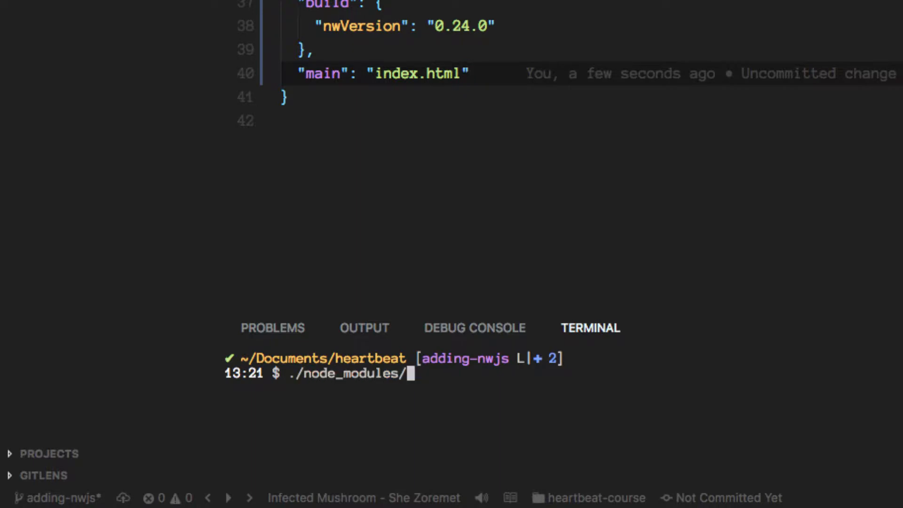
type(".bin/")
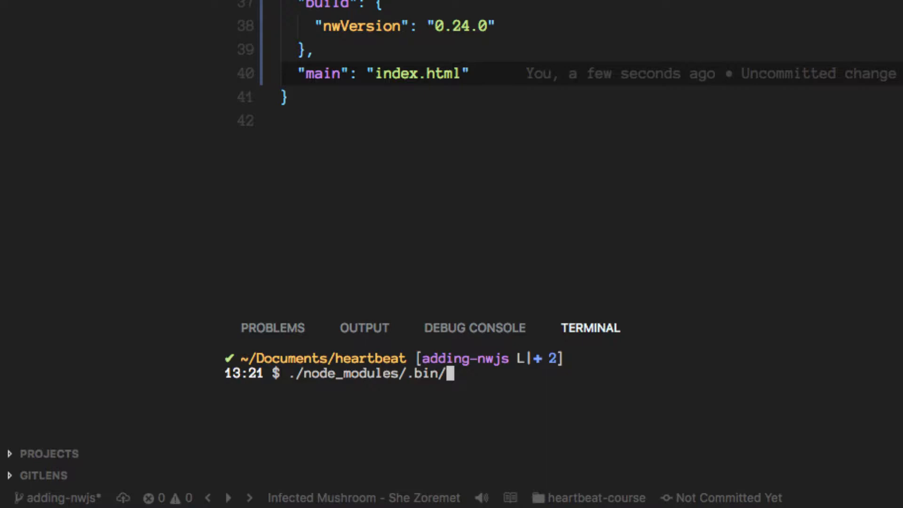
type("run")
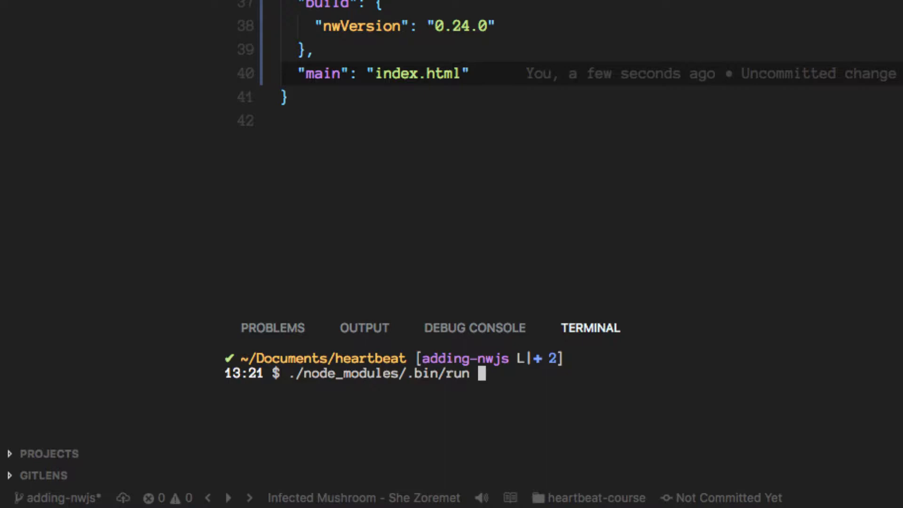
type(".")
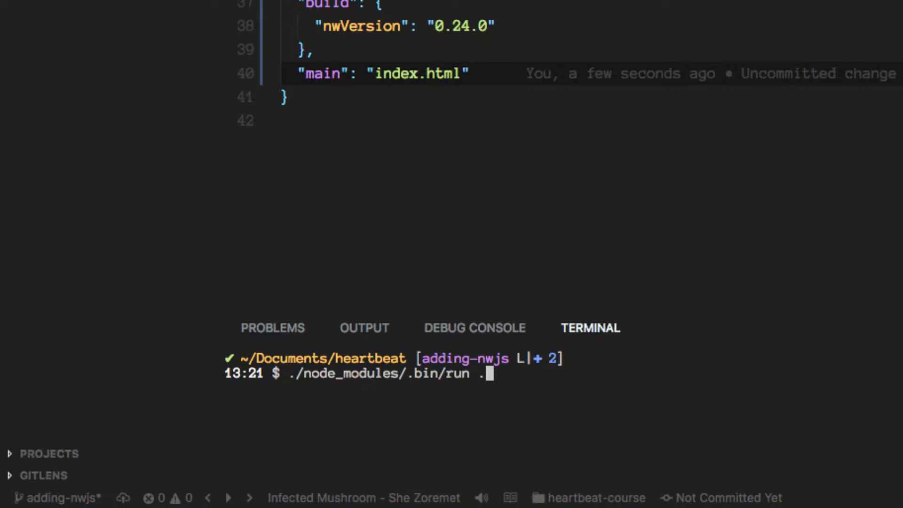
key("Return")
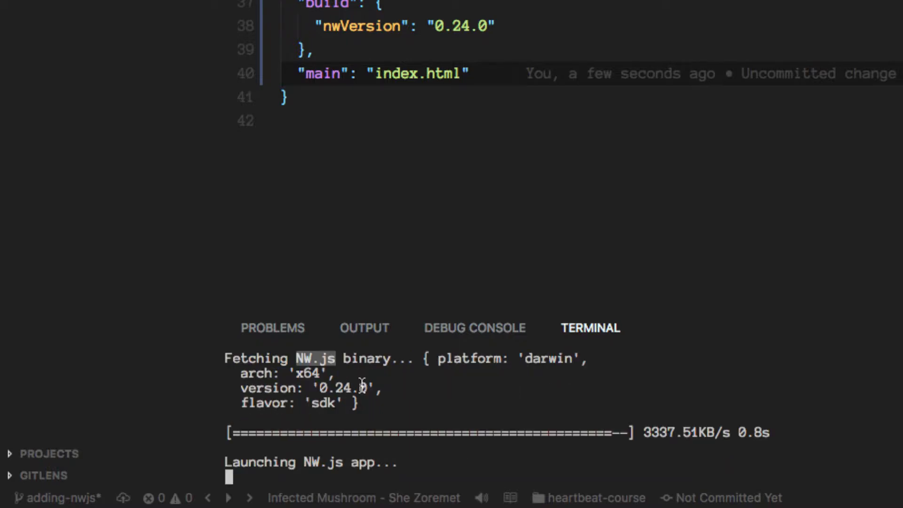
mouse_move(378, 425)
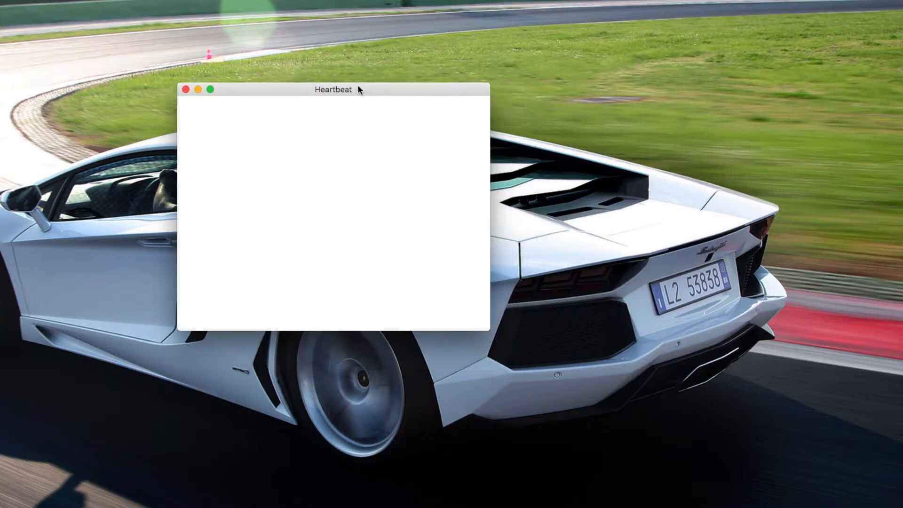
Move the blank Heartbeat window aside, check the console's build.js error, and refocus it
left_click_drag(334, 90, 180, 79)
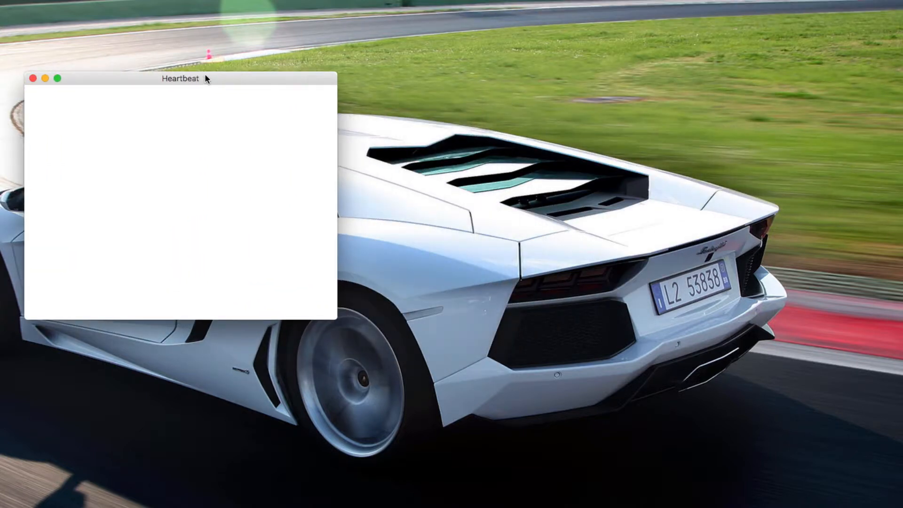
mouse_move(196, 102)
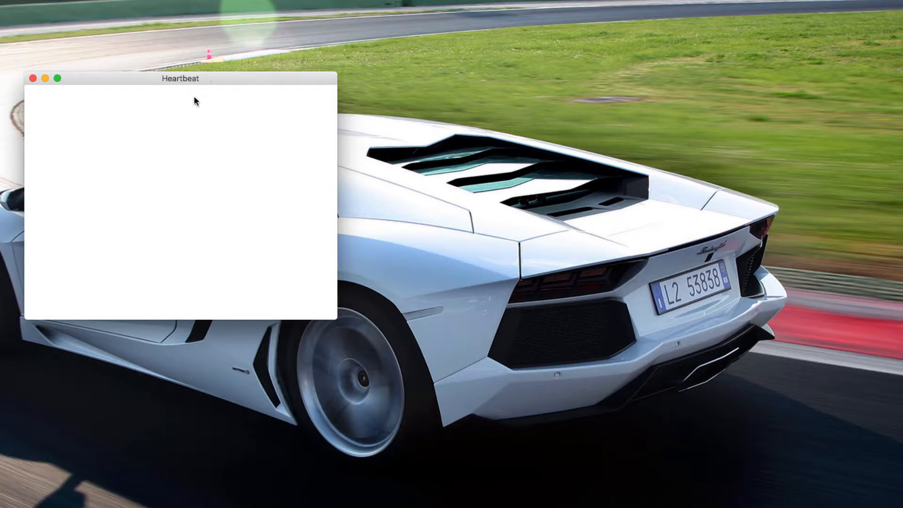
mouse_move(192, 105)
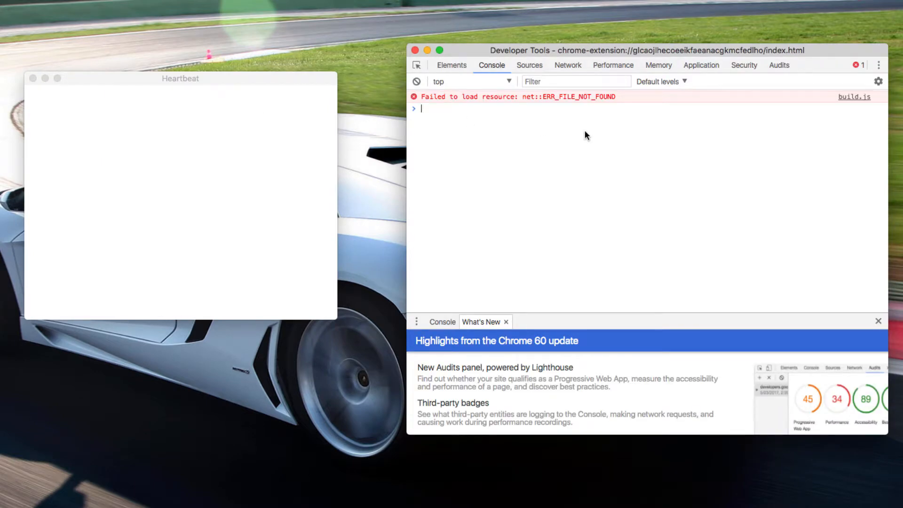
mouse_move(883, 100)
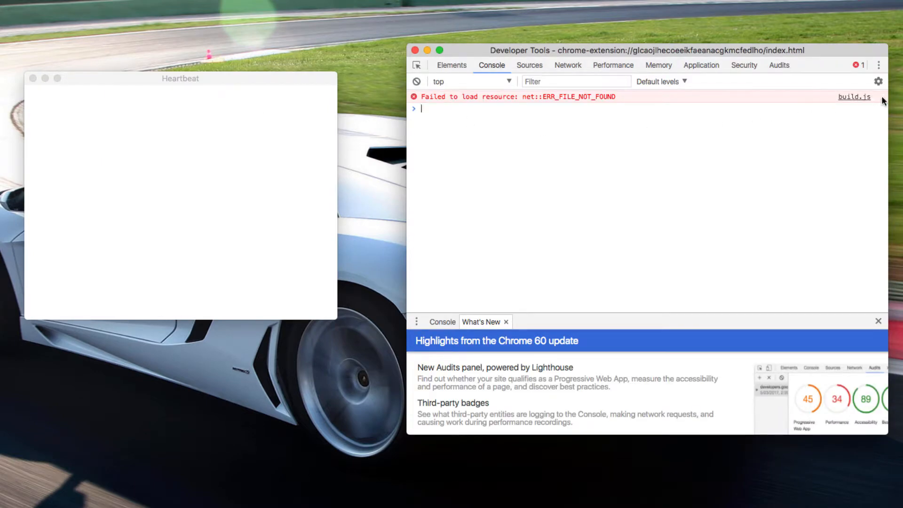
mouse_move(848, 91)
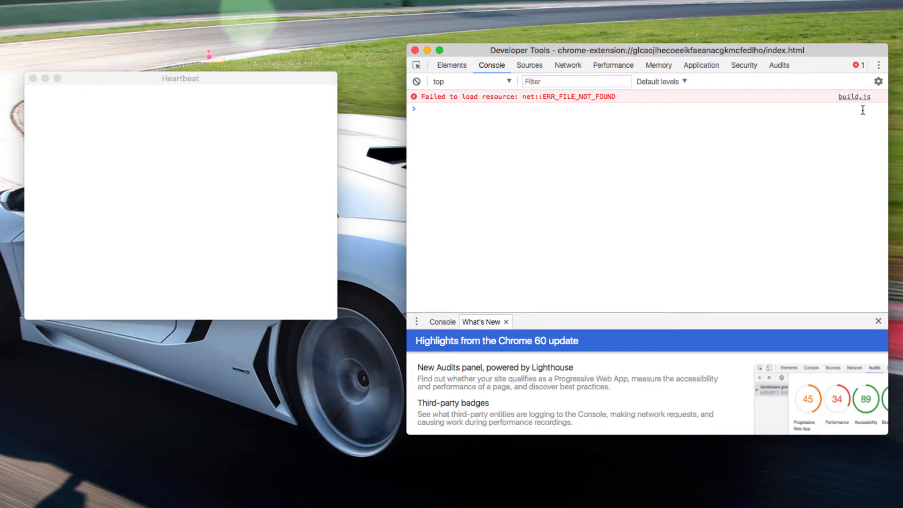
left_click(187, 234)
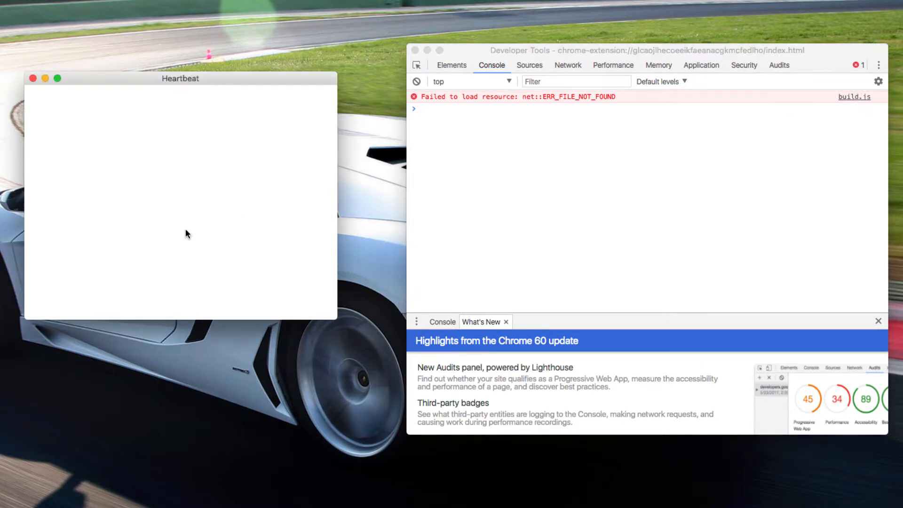
left_click_drag(180, 78, 216, 97)
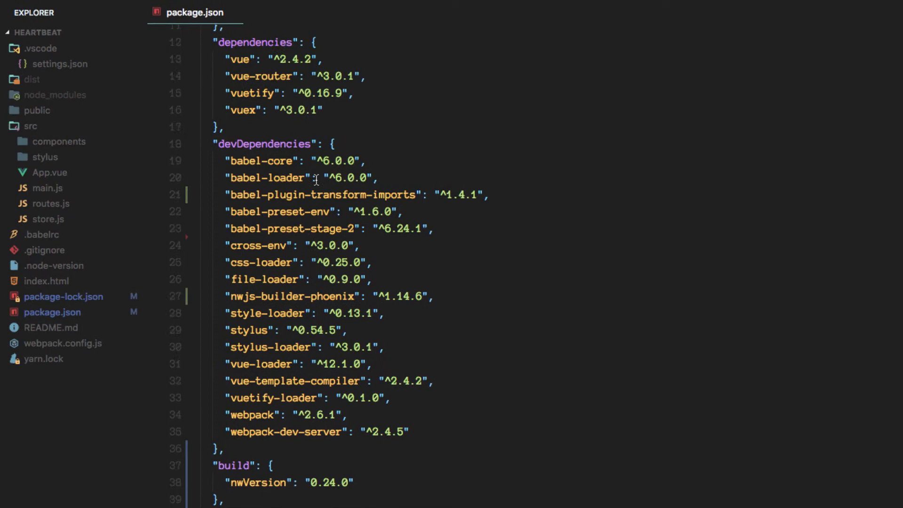
Scroll package.json up to the scripts block showing the webpack production build script
scroll("up", 3)
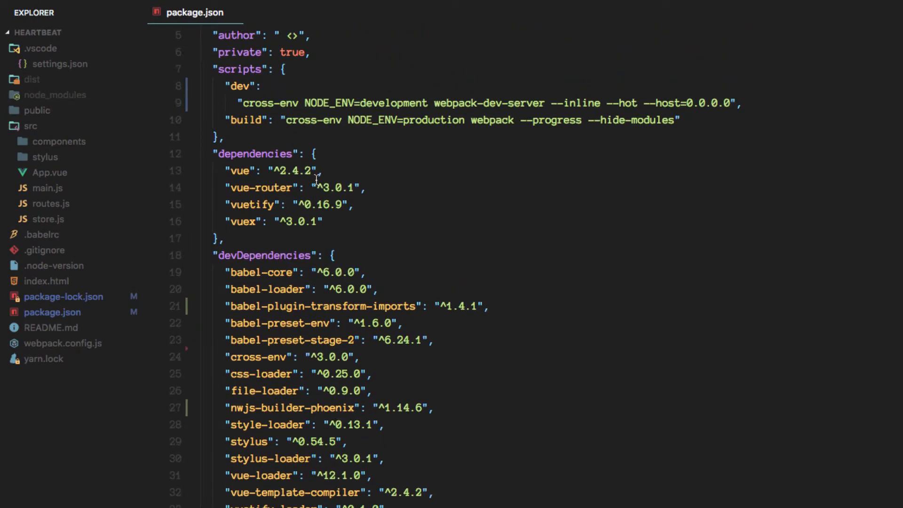
mouse_move(243, 120)
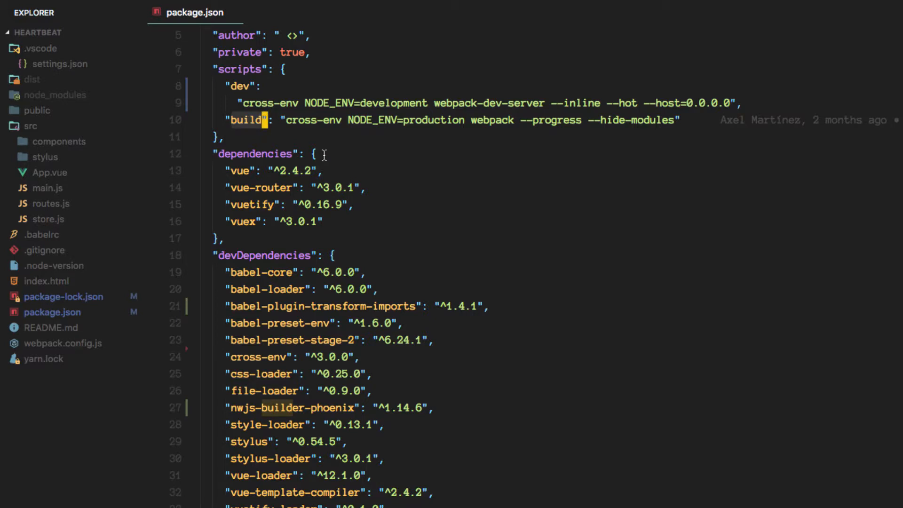
mouse_move(200, 131)
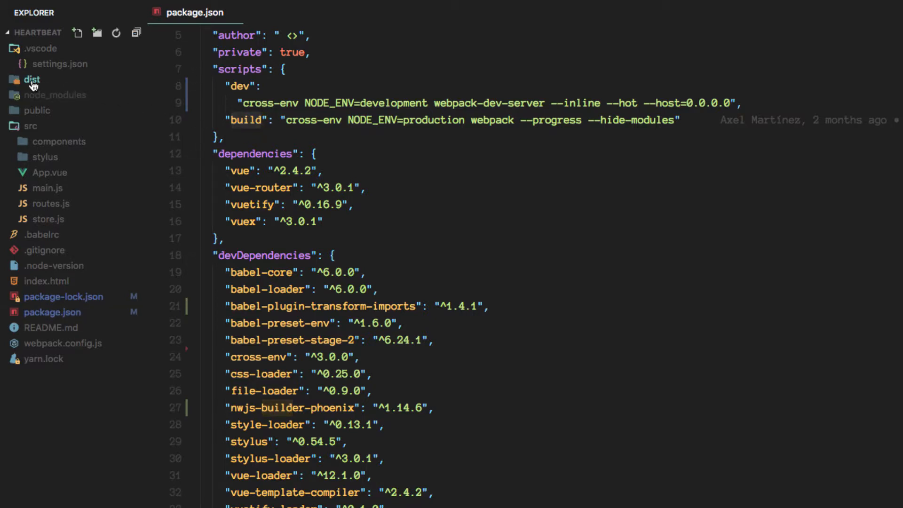
mouse_move(51, 85)
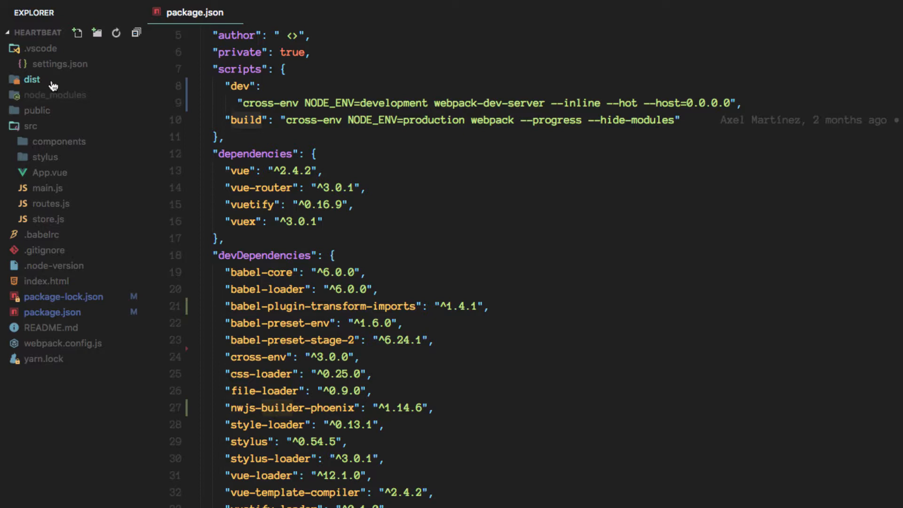
mouse_move(451, 159)
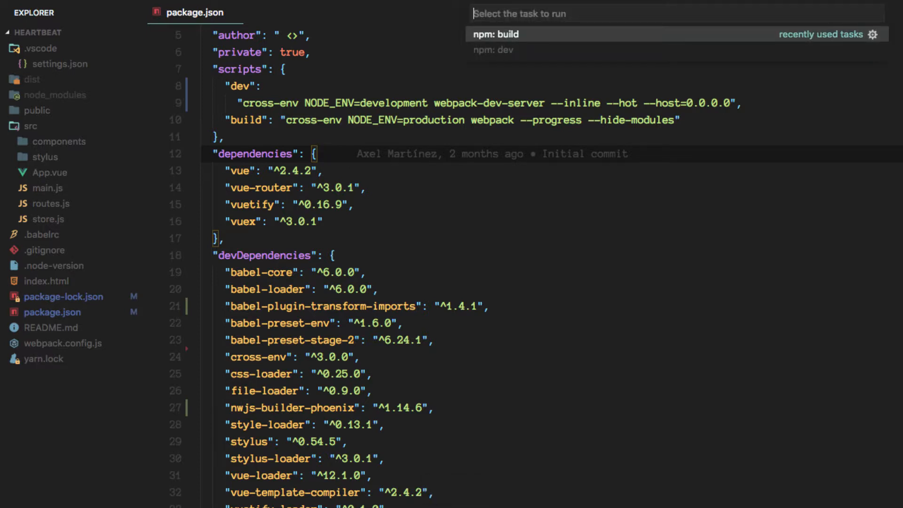
Run the 'npm: build' task so webpack emits build.js and build.js.map
left_click(495, 34)
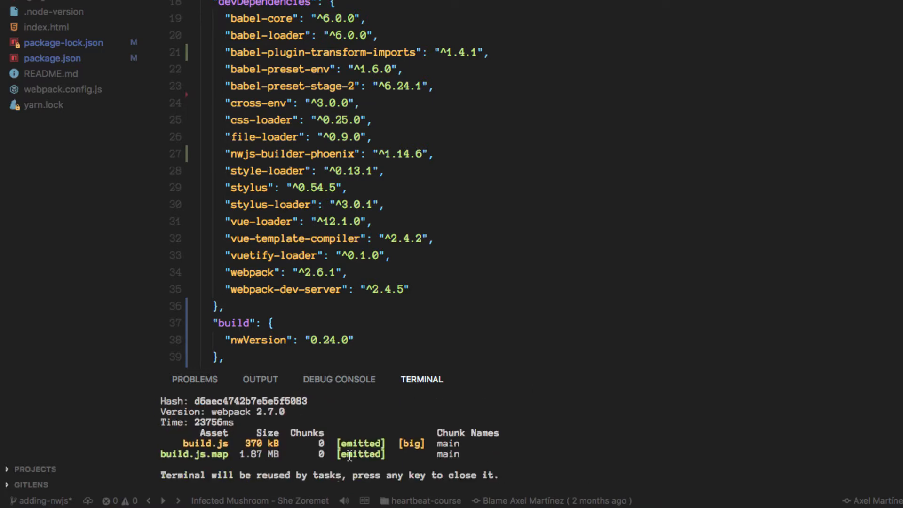
mouse_move(272, 444)
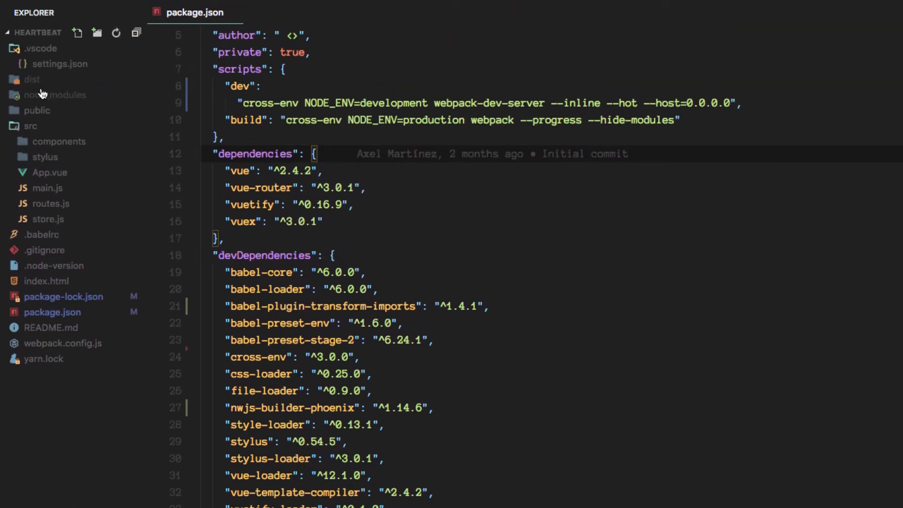
Expand dist to show build.js, scroll to "main", and split package.json into two editors
left_click(31, 79)
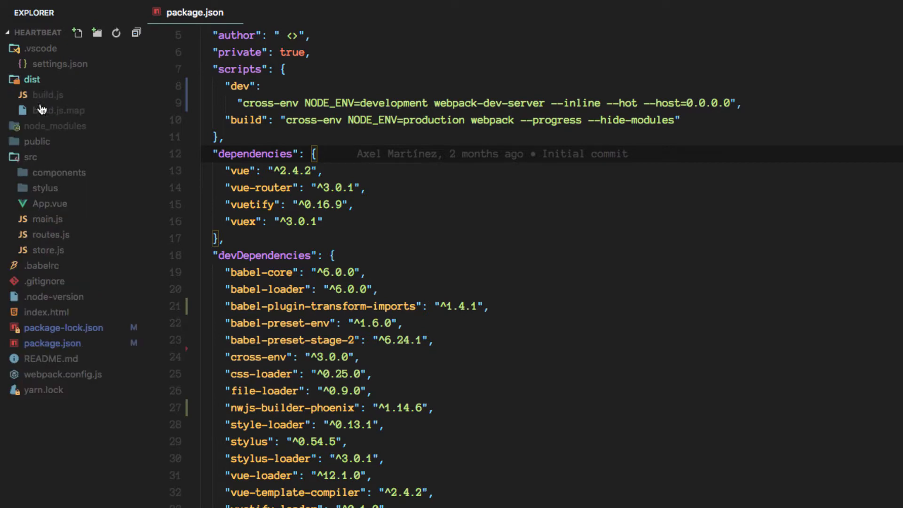
mouse_move(514, 427)
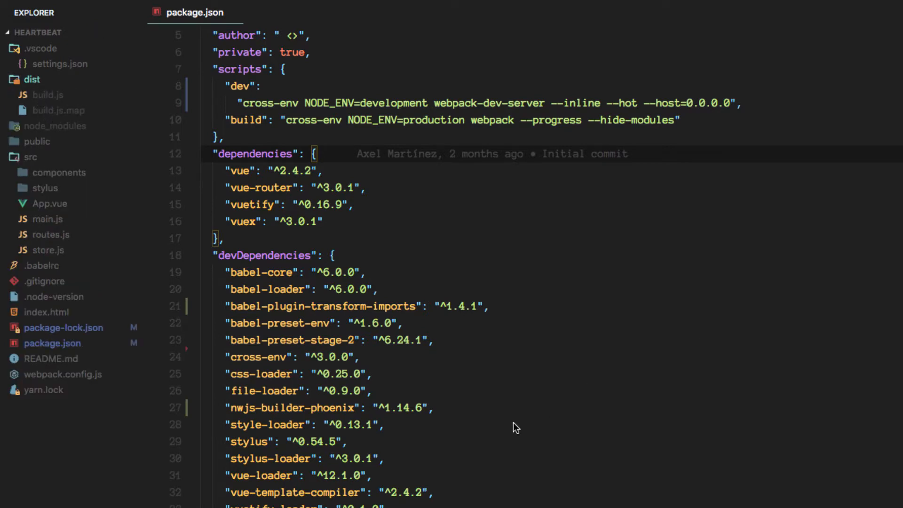
scroll("down", 3)
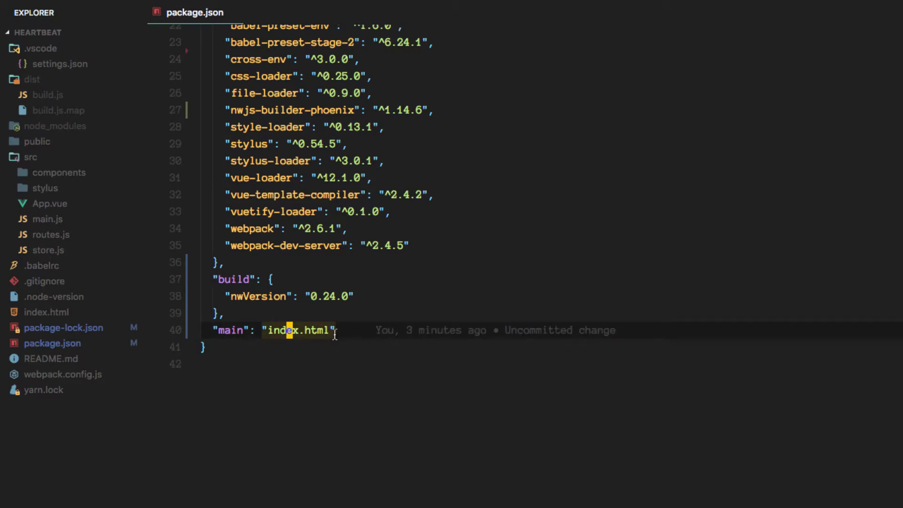
key("cmd+c")
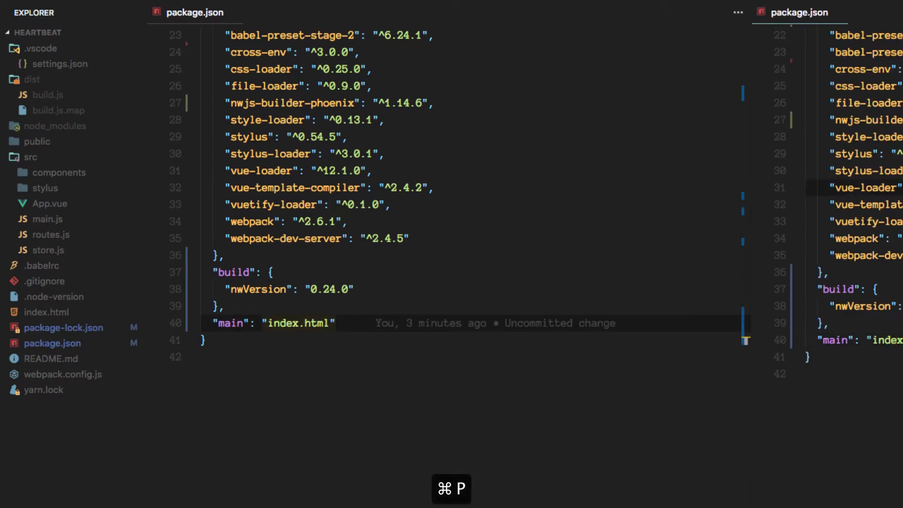
Open index.html via Quick Open and confirm its script src is ./dist/build.js
type("in")
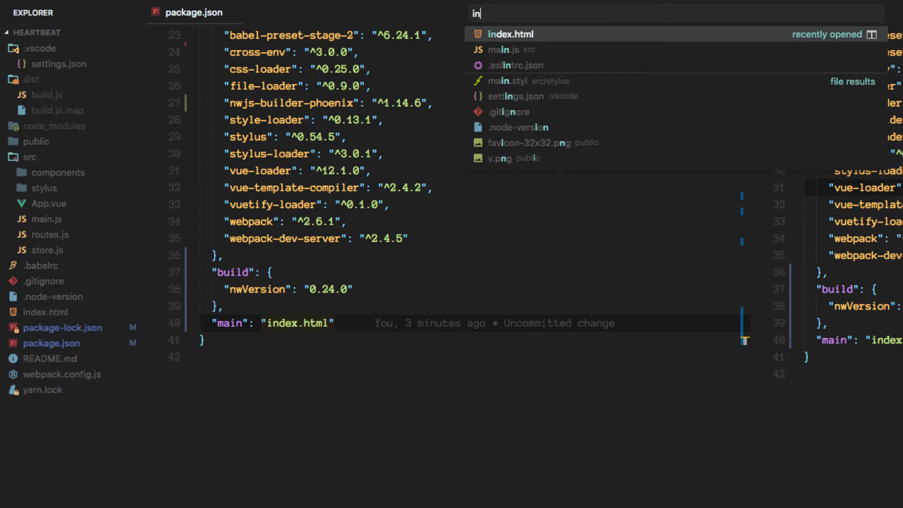
left_click(510, 33)
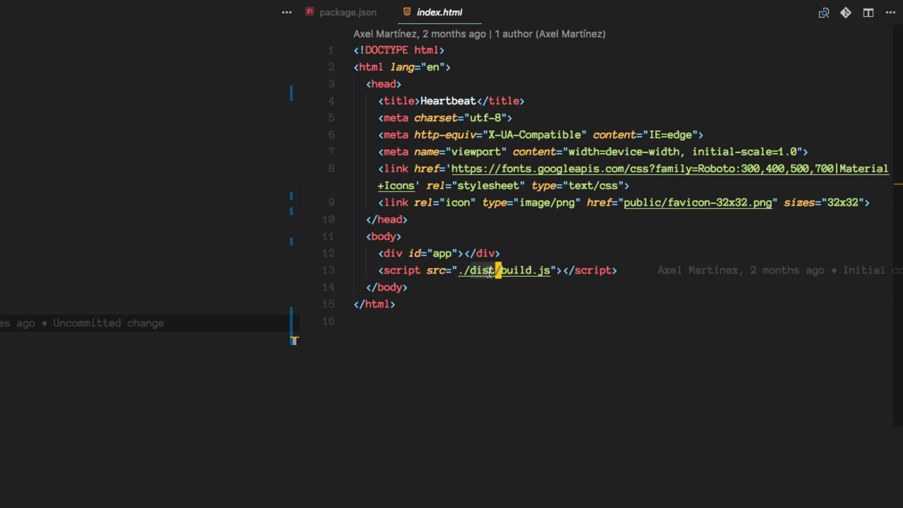
mouse_move(418, 270)
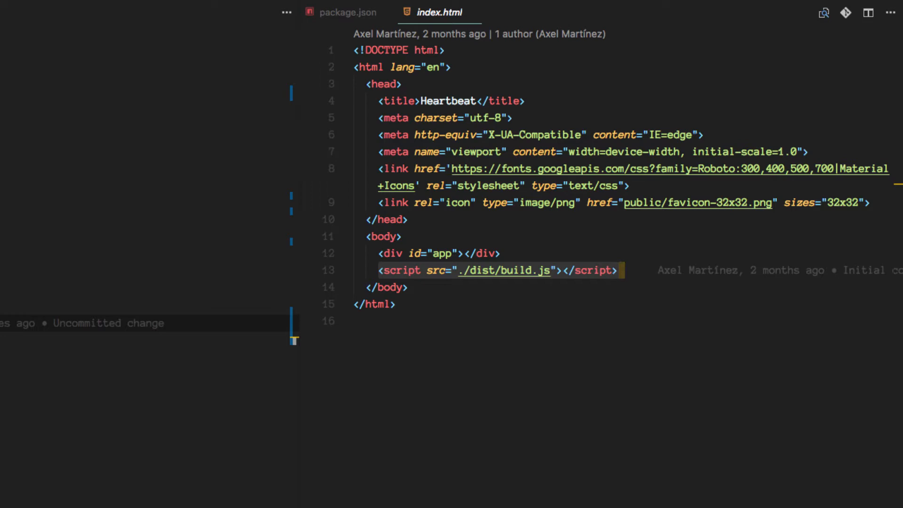
left_click(348, 12)
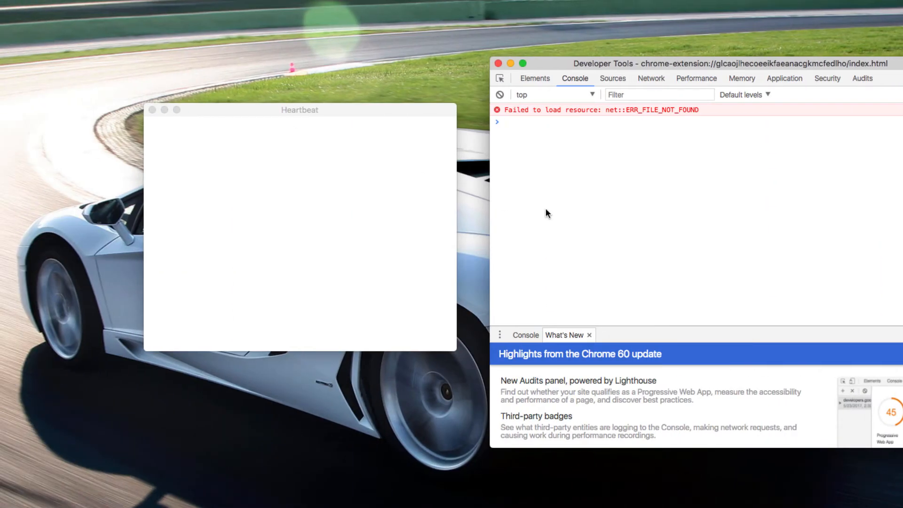
Reload the Heartbeat app, then enlarge its window and move it toward the top-left
key("cmd+r")
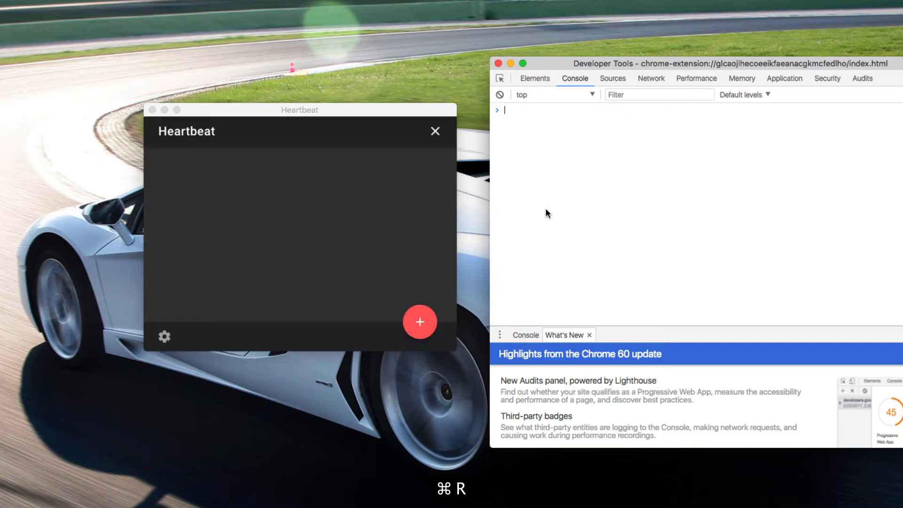
mouse_move(616, 136)
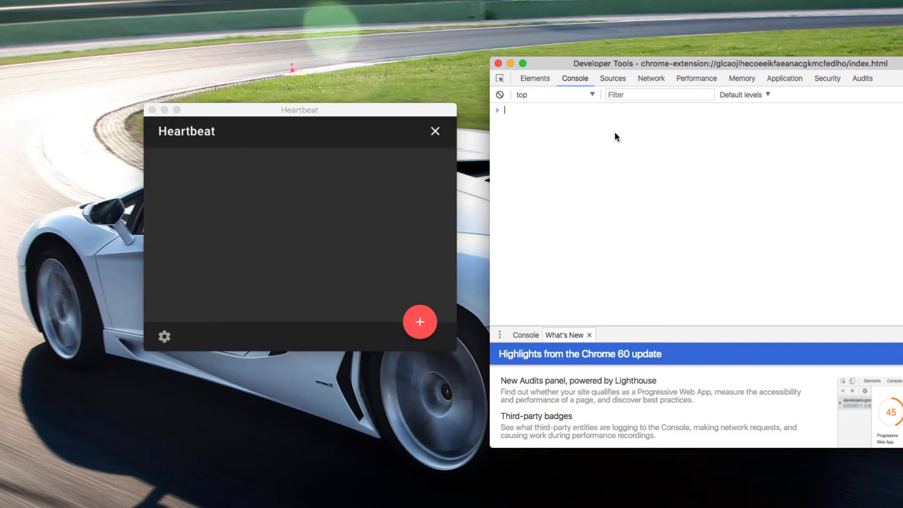
mouse_move(337, 205)
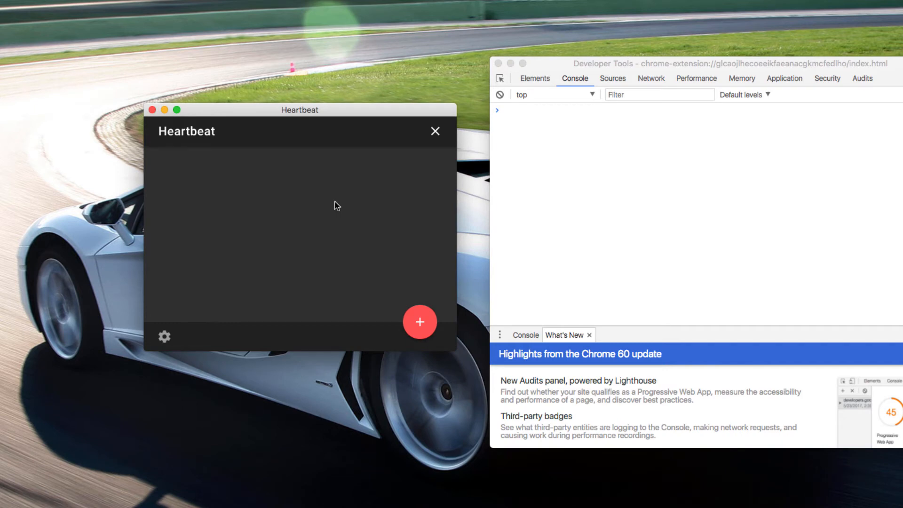
left_click_drag(300, 110, 226, 108)
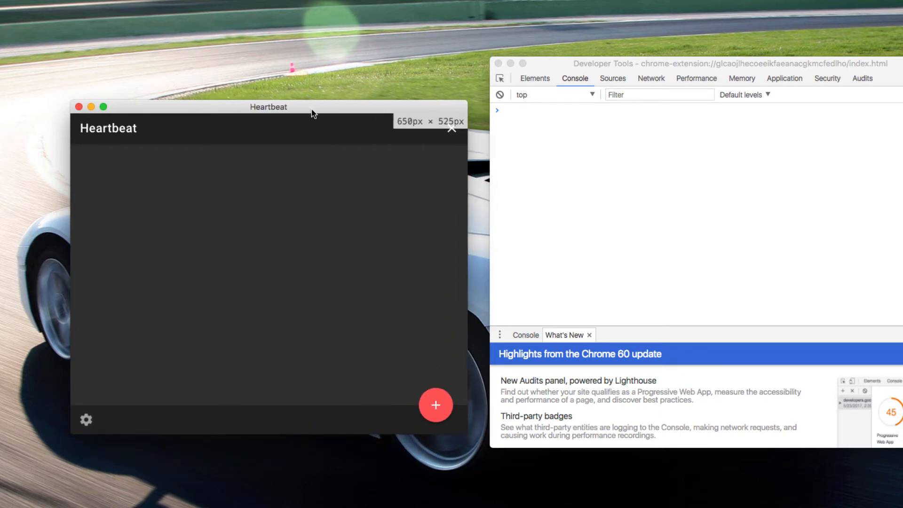
left_click_drag(269, 107, 201, 49)
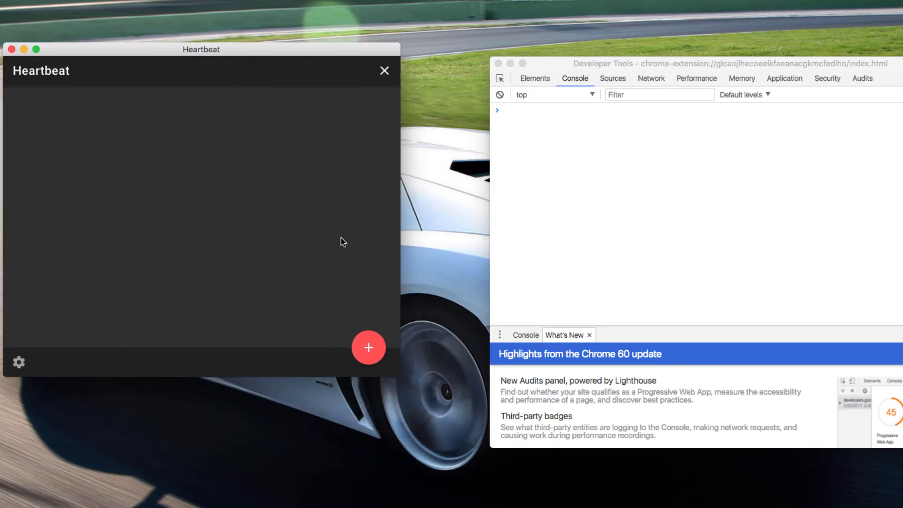
Inspect the page's element tree in DevTools, expanding the root and main elements
left_click(533, 78)
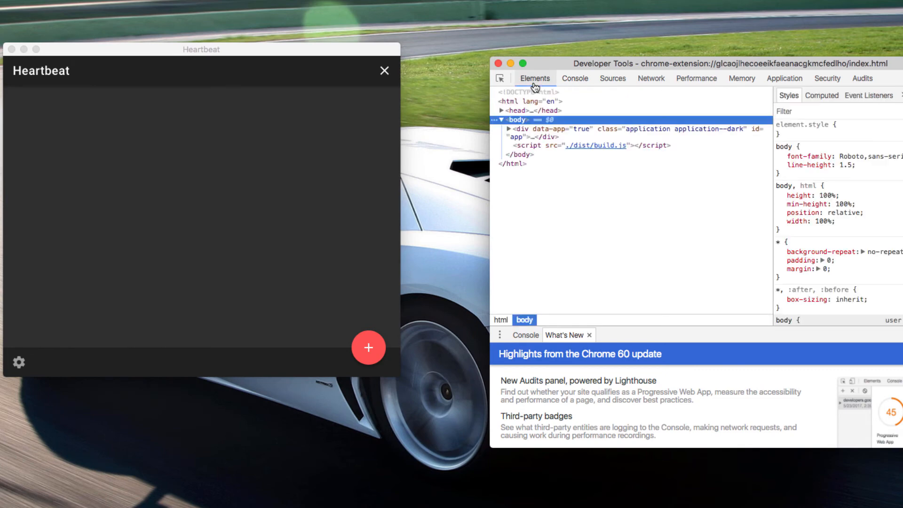
left_click(509, 128)
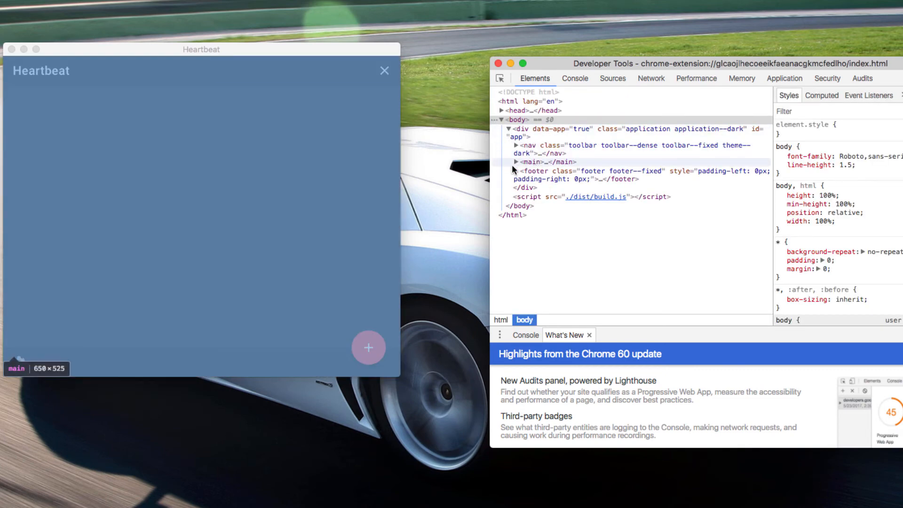
left_click(500, 162)
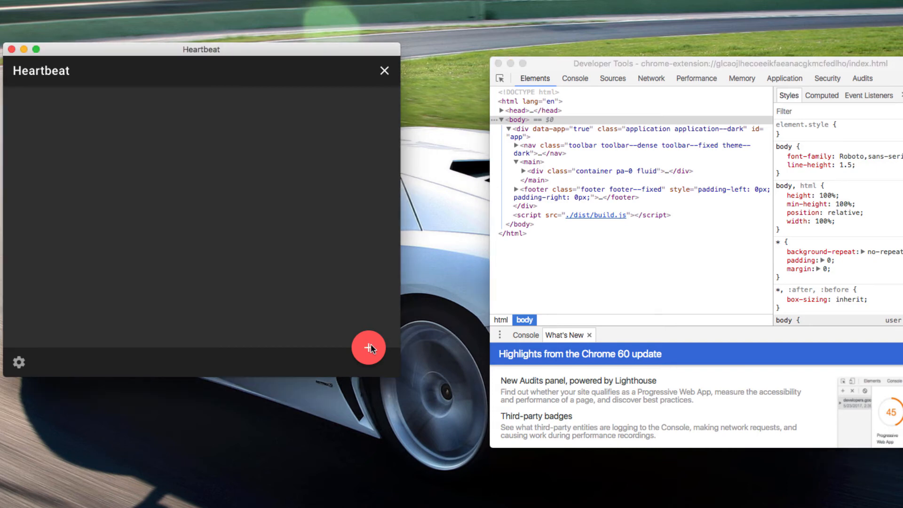
Open the new-remote form and enter alias 'new remote from nwjs' with address localhost:8081
left_click(368, 348)
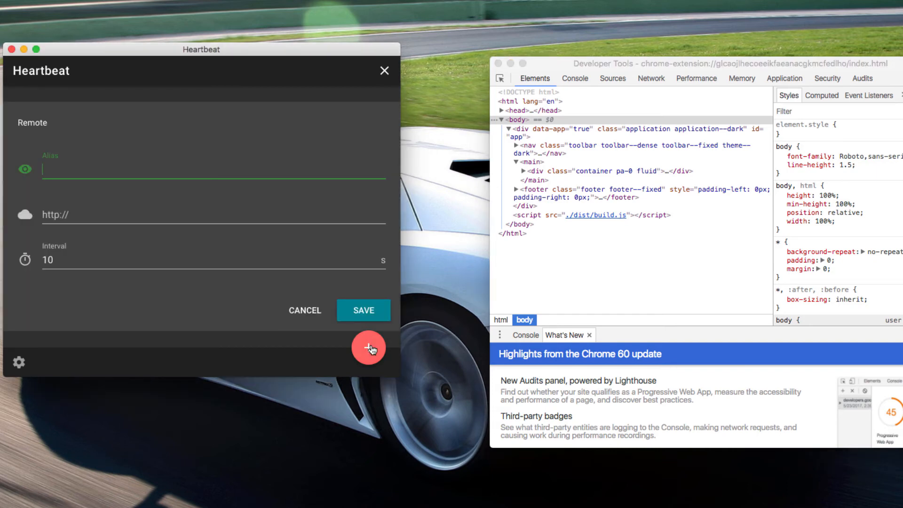
type("new remote")
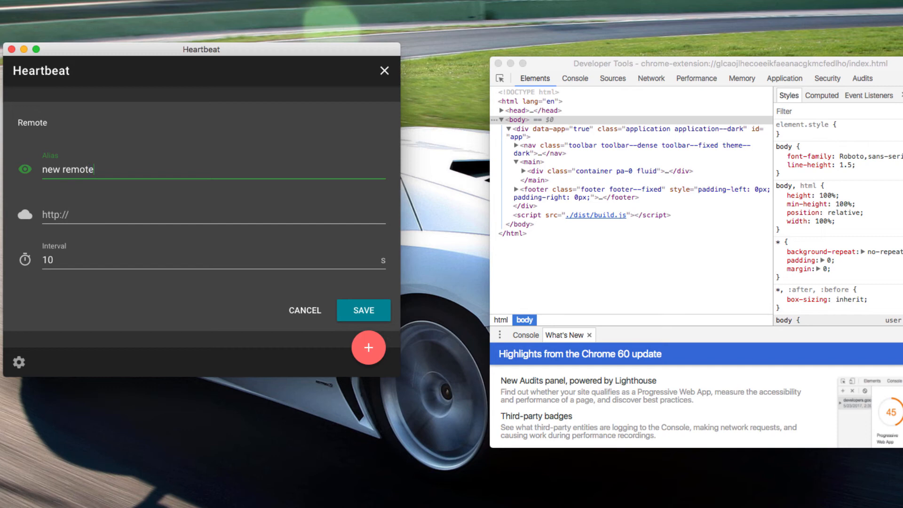
type("from nwjs")
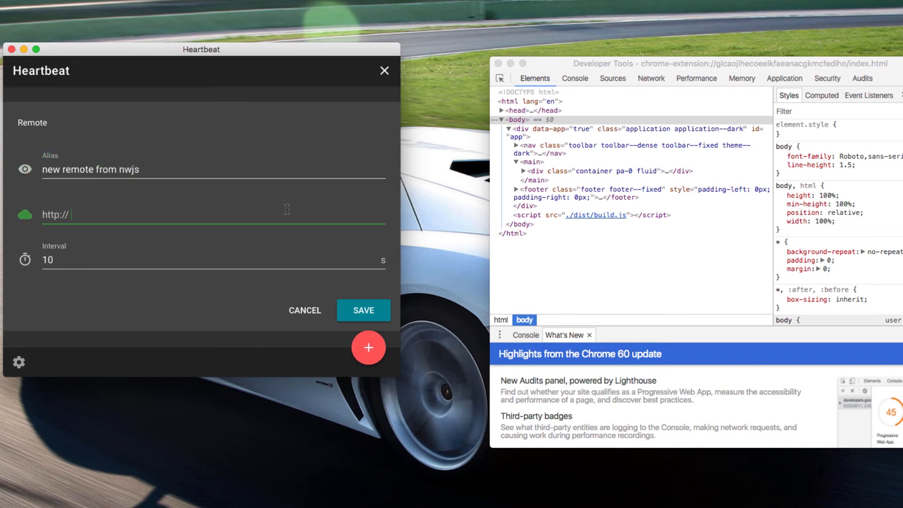
type("local")
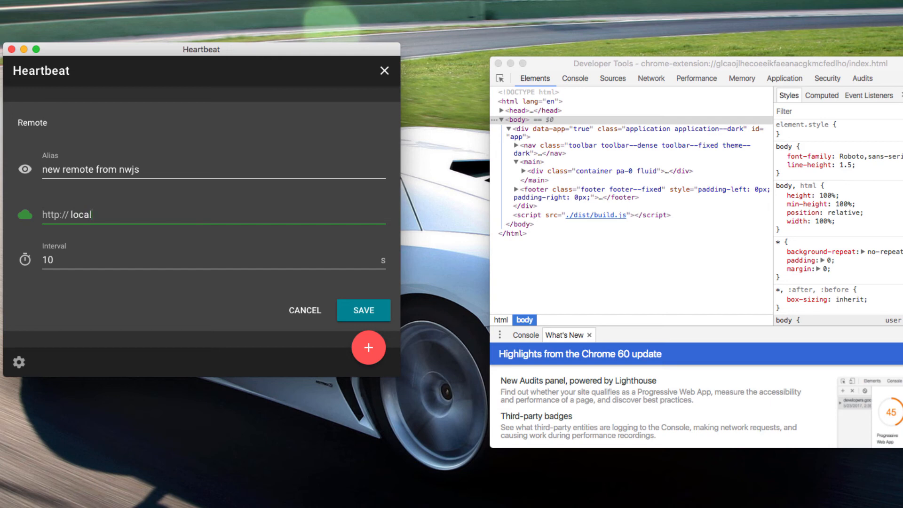
type("host:0")
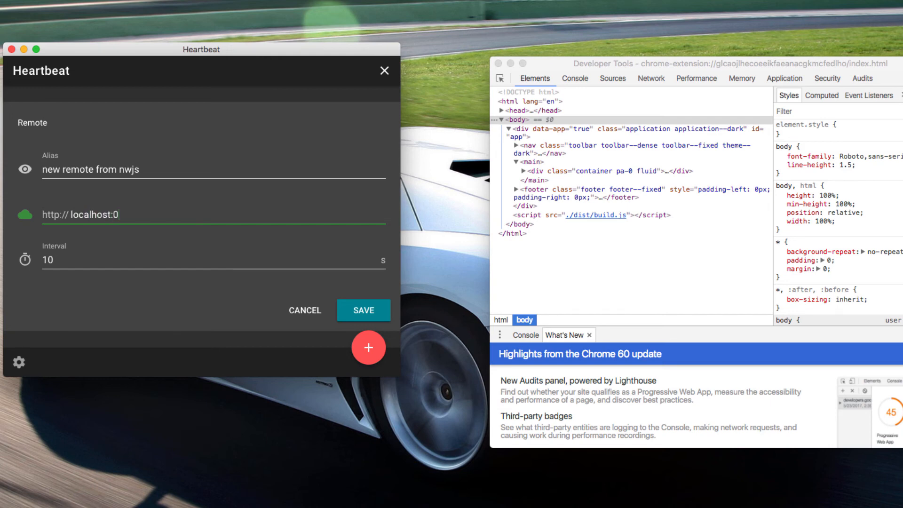
key("Backspace")
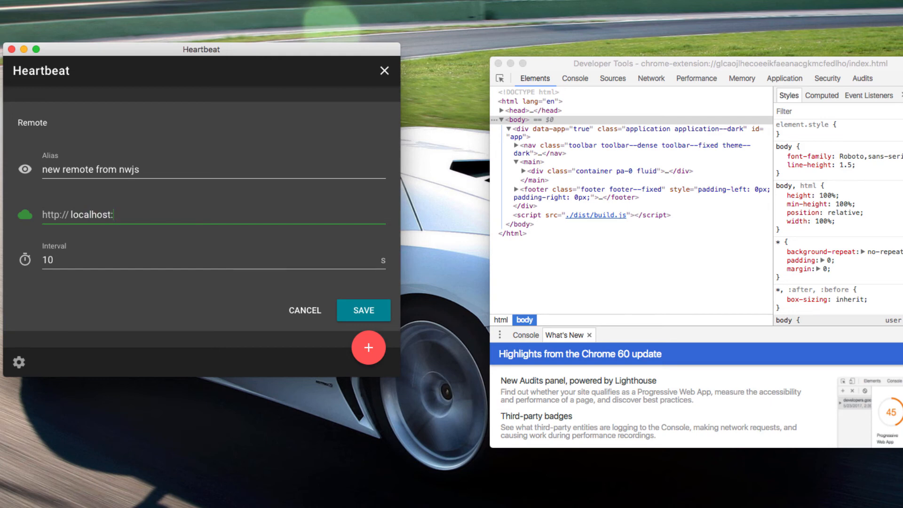
type("8081")
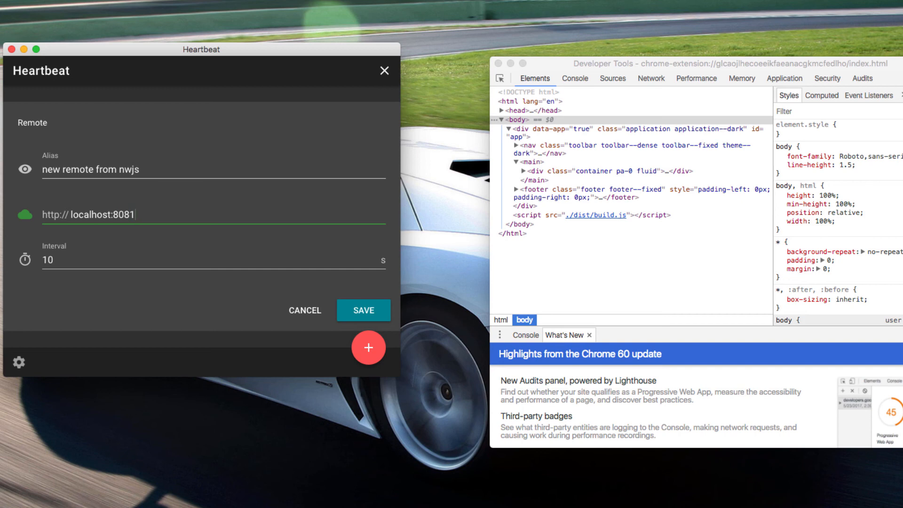